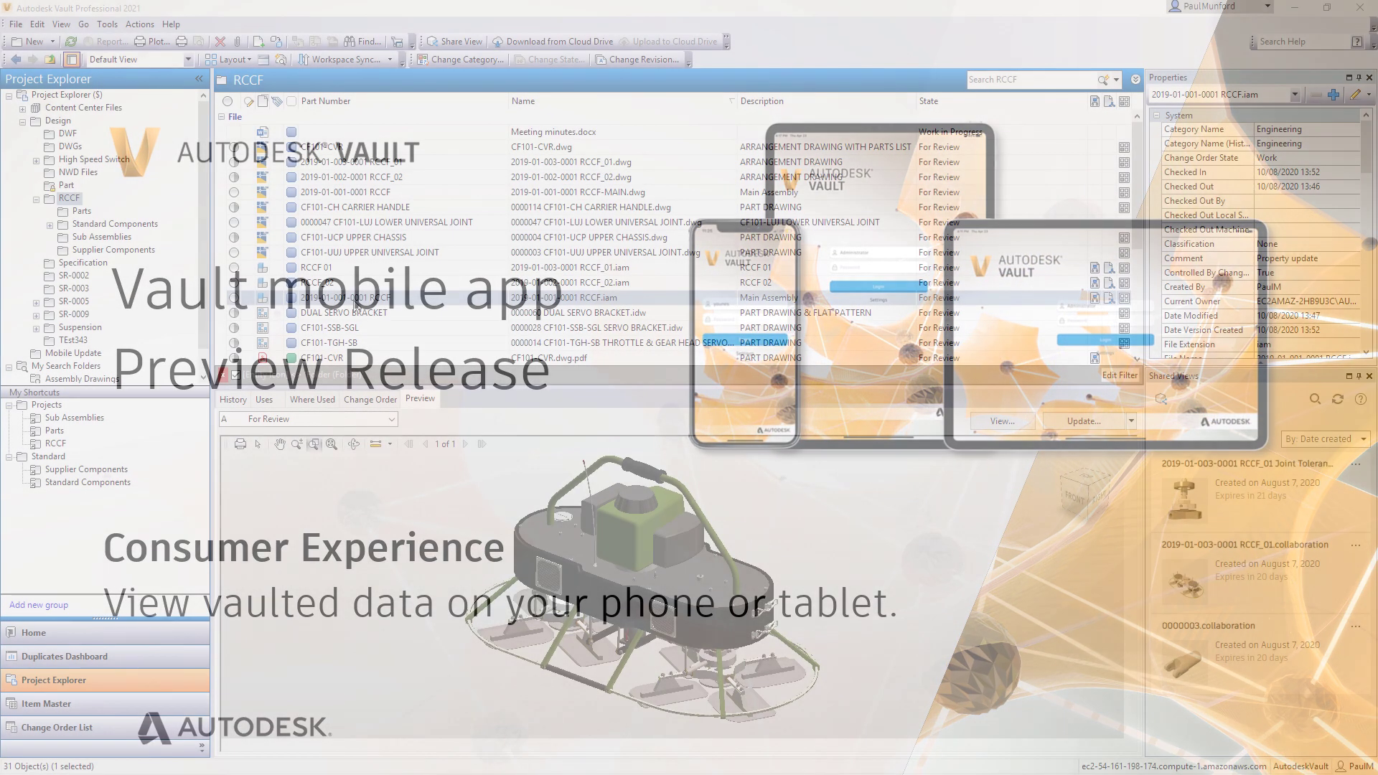
Step: Add 'RCCF Commissioning and service manual.docx' to the vault with comment 'First check in of RCCF manual'
{"action": "left_click", "coordinate": [14, 25]}
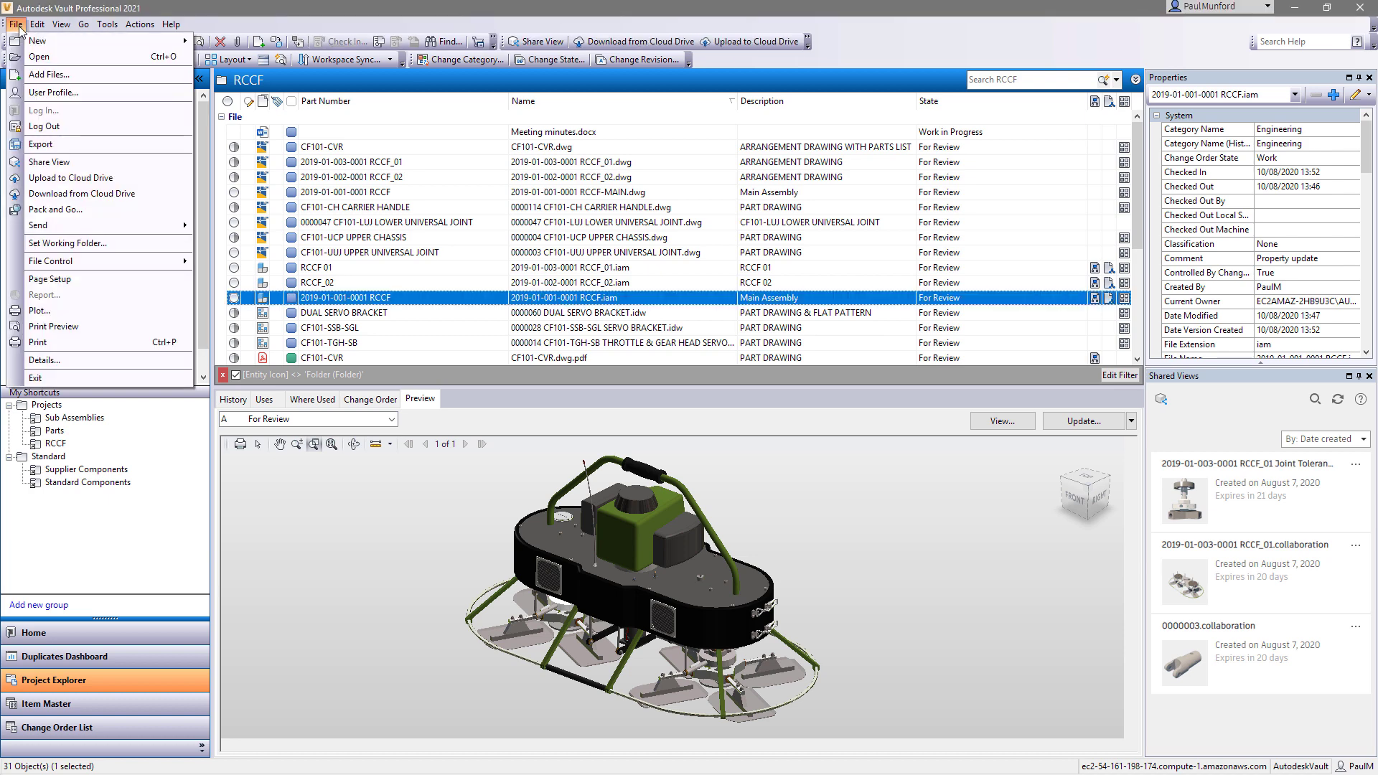
{"action": "left_click", "coordinate": [49, 74]}
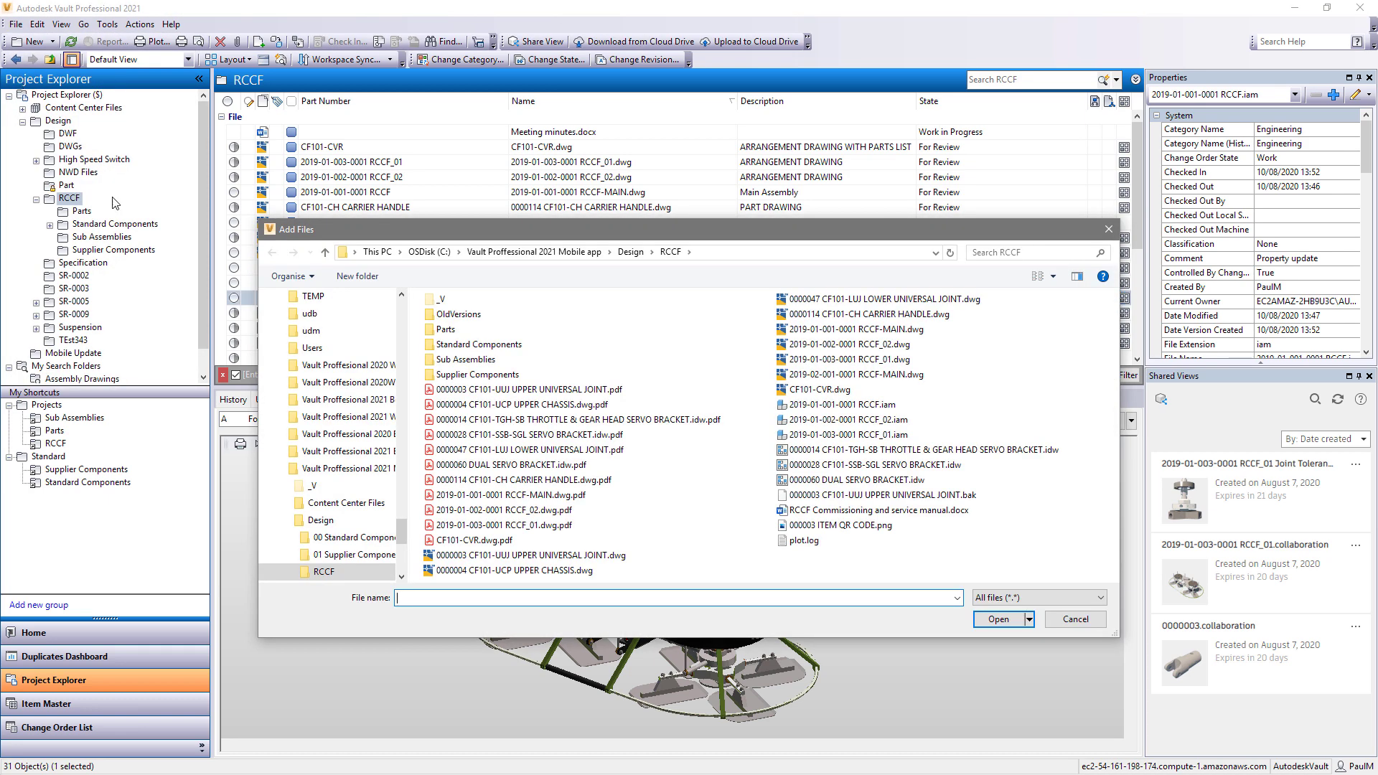
{"action": "left_click", "coordinate": [879, 510]}
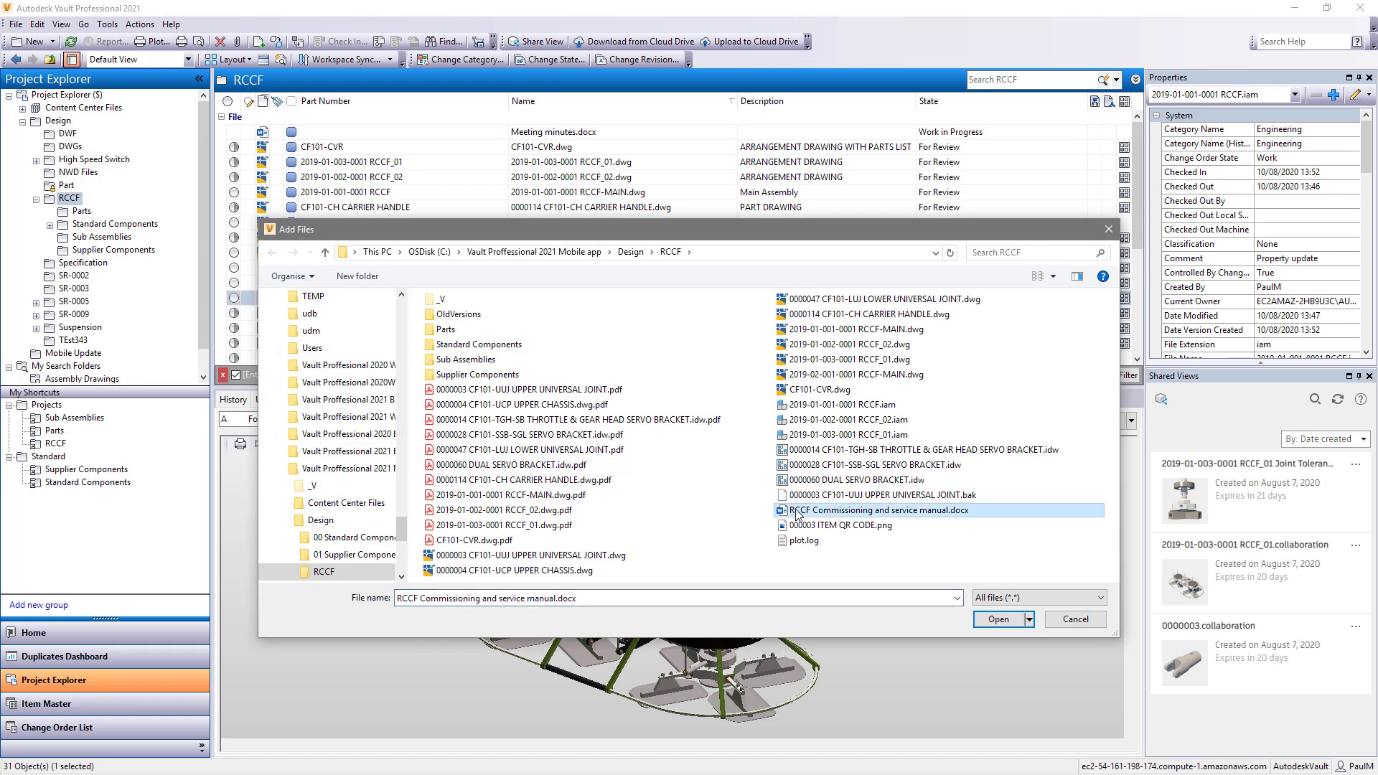
{"action": "left_click", "coordinate": [998, 619]}
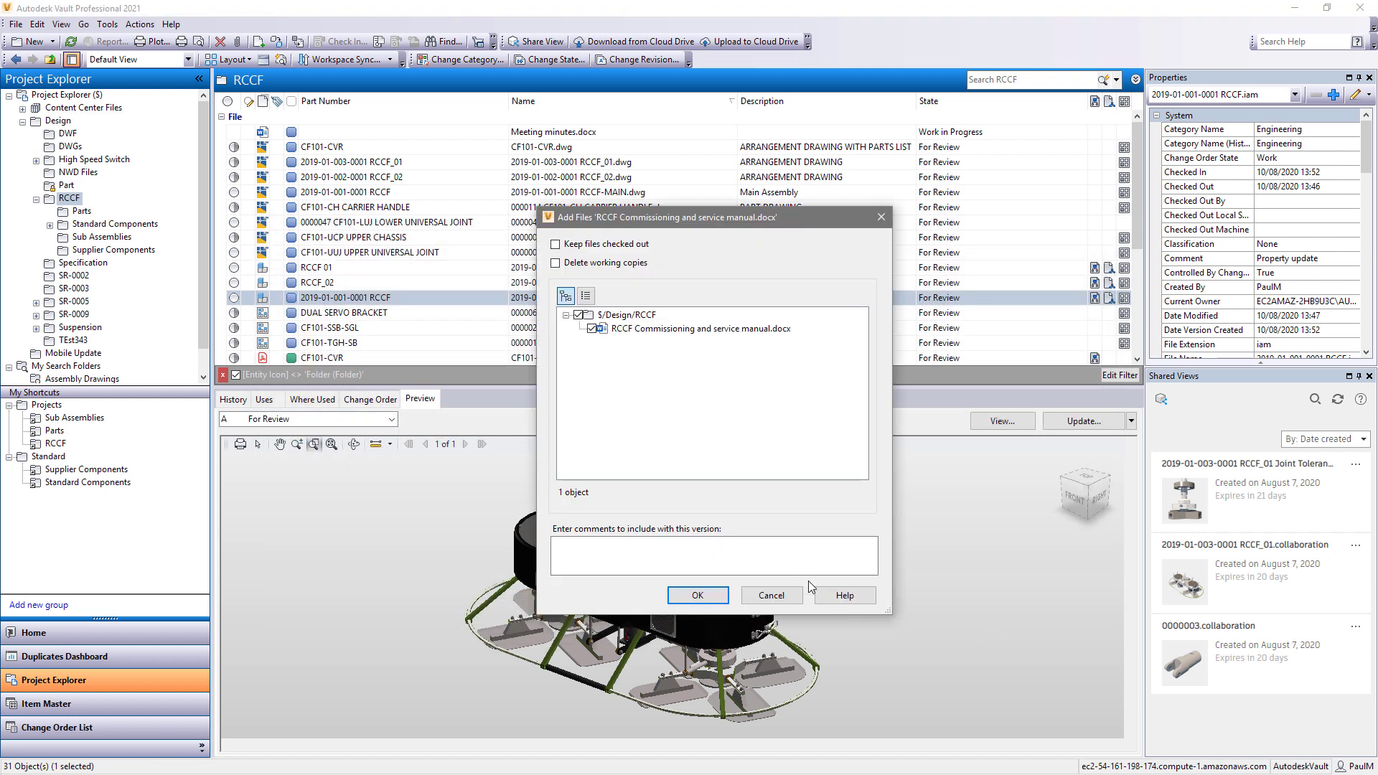
{"action": "type", "text": "First check in of RCCF manual"}
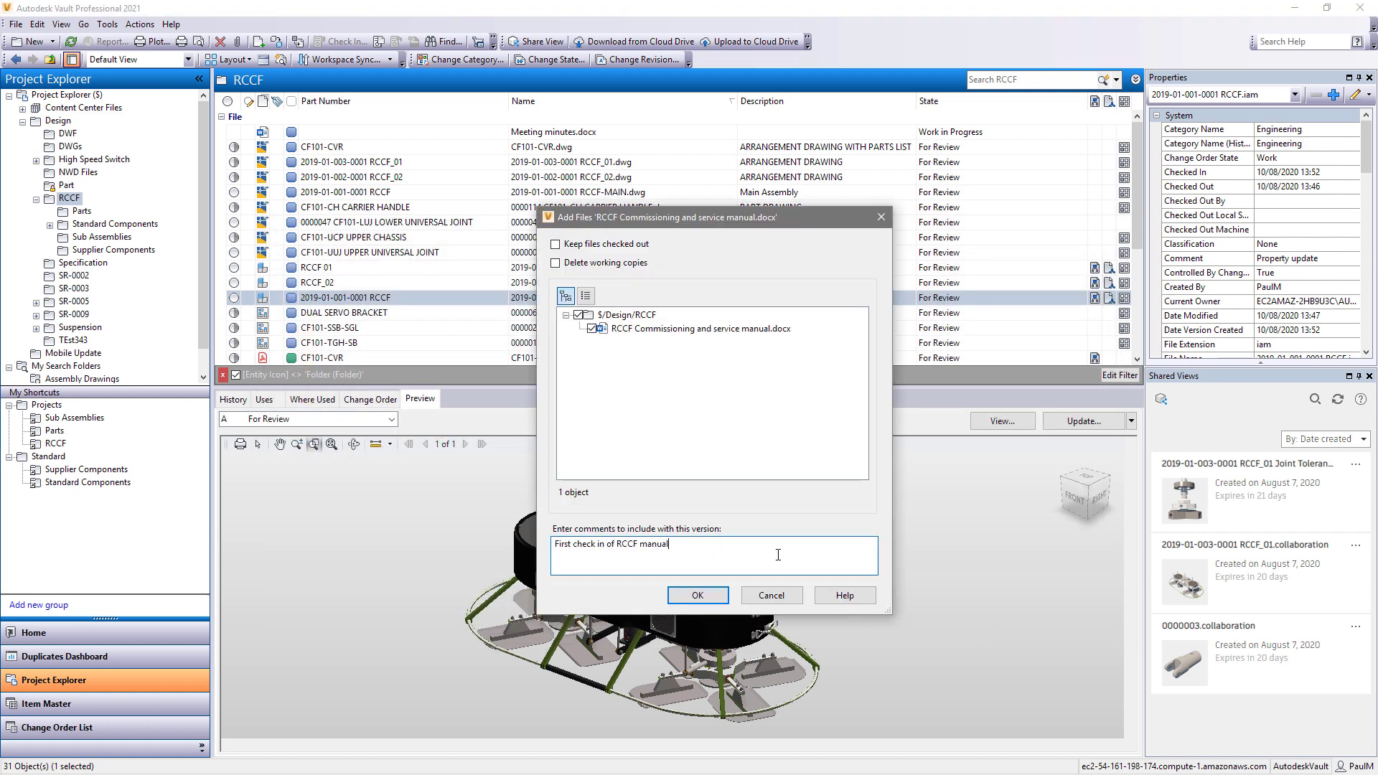
{"action": "left_click", "coordinate": [698, 594]}
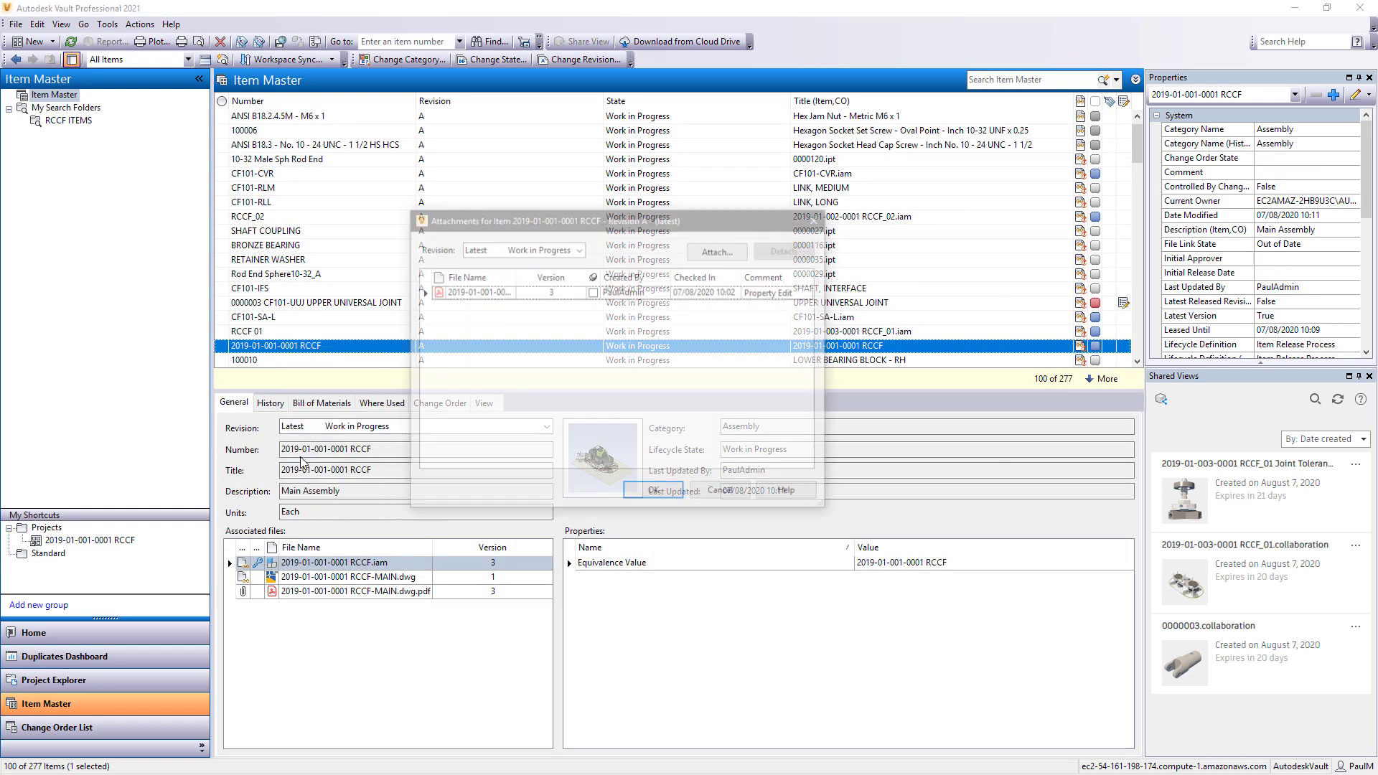
{"action": "left_click", "coordinate": [714, 253]}
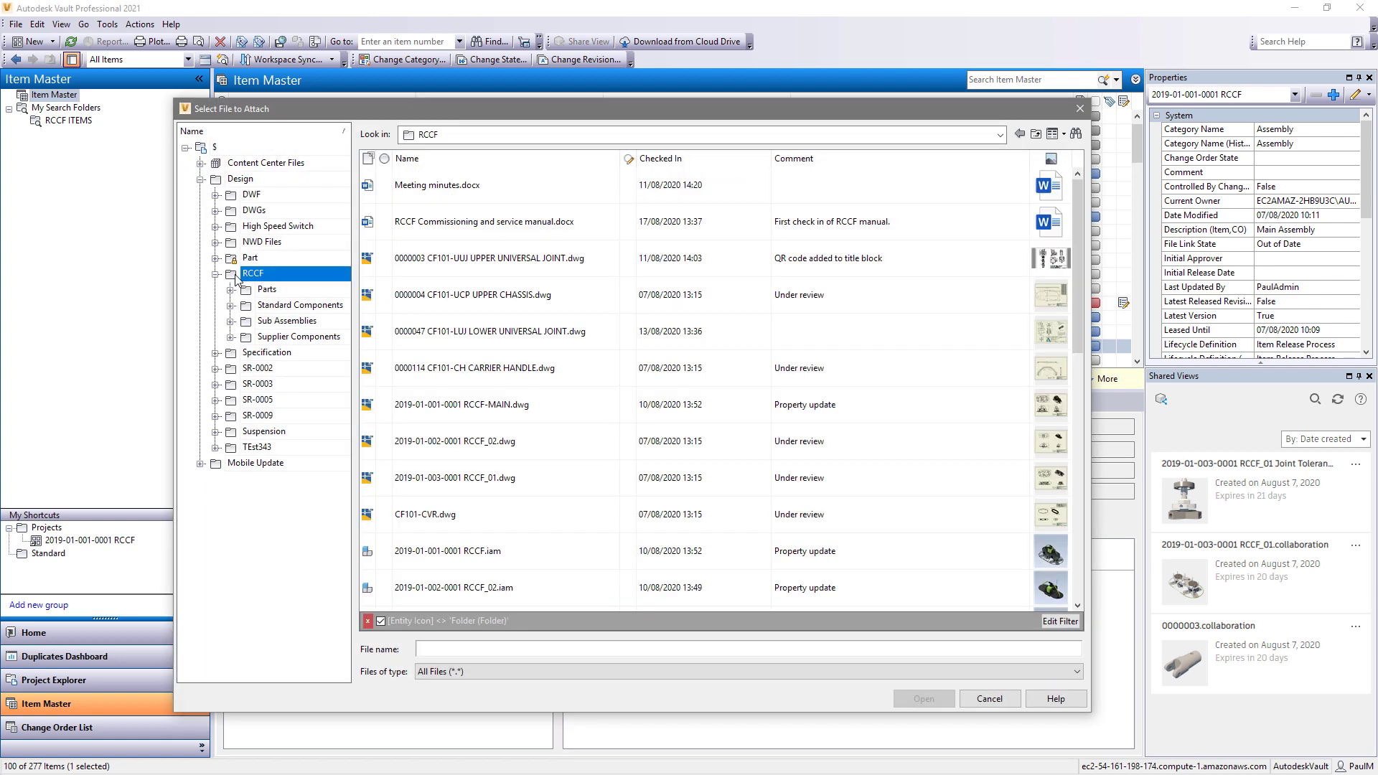
{"action": "left_click", "coordinate": [484, 221]}
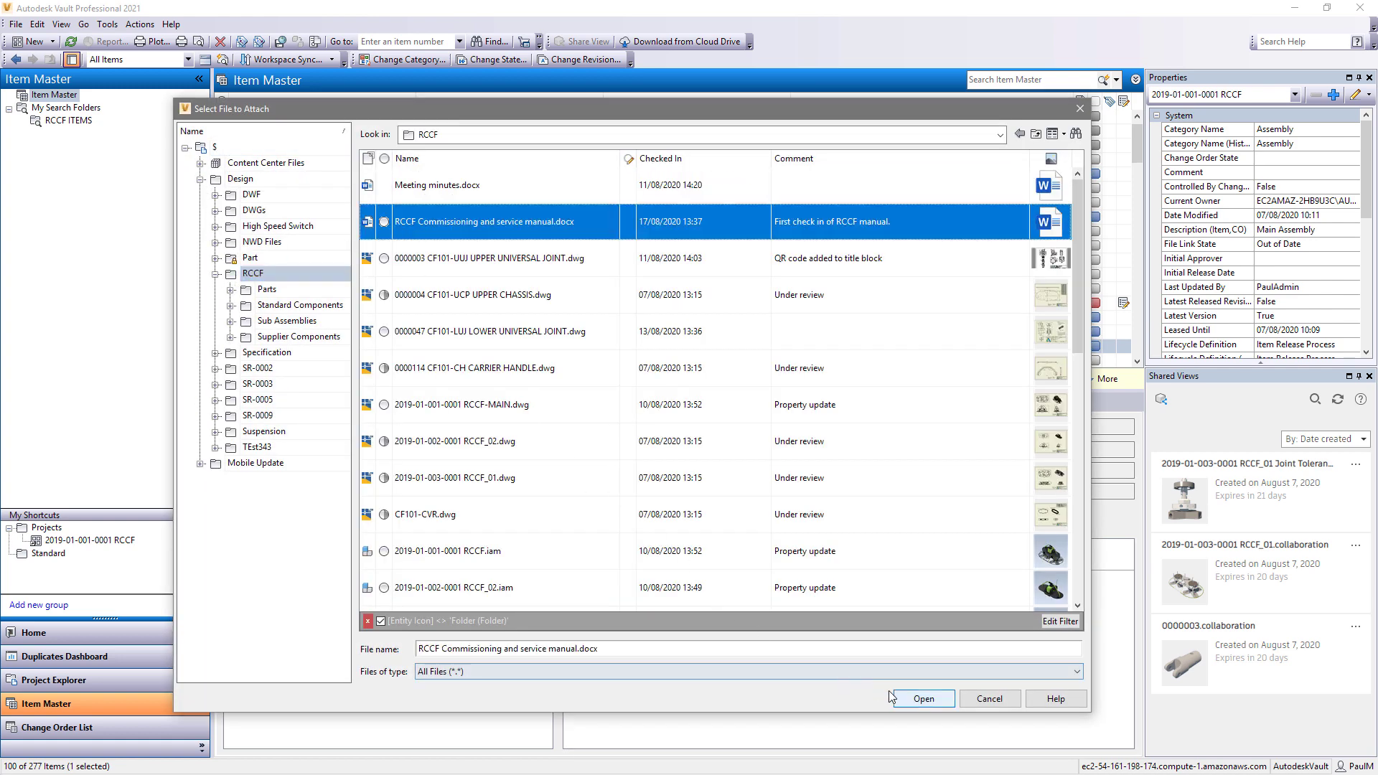
{"action": "left_click", "coordinate": [920, 698]}
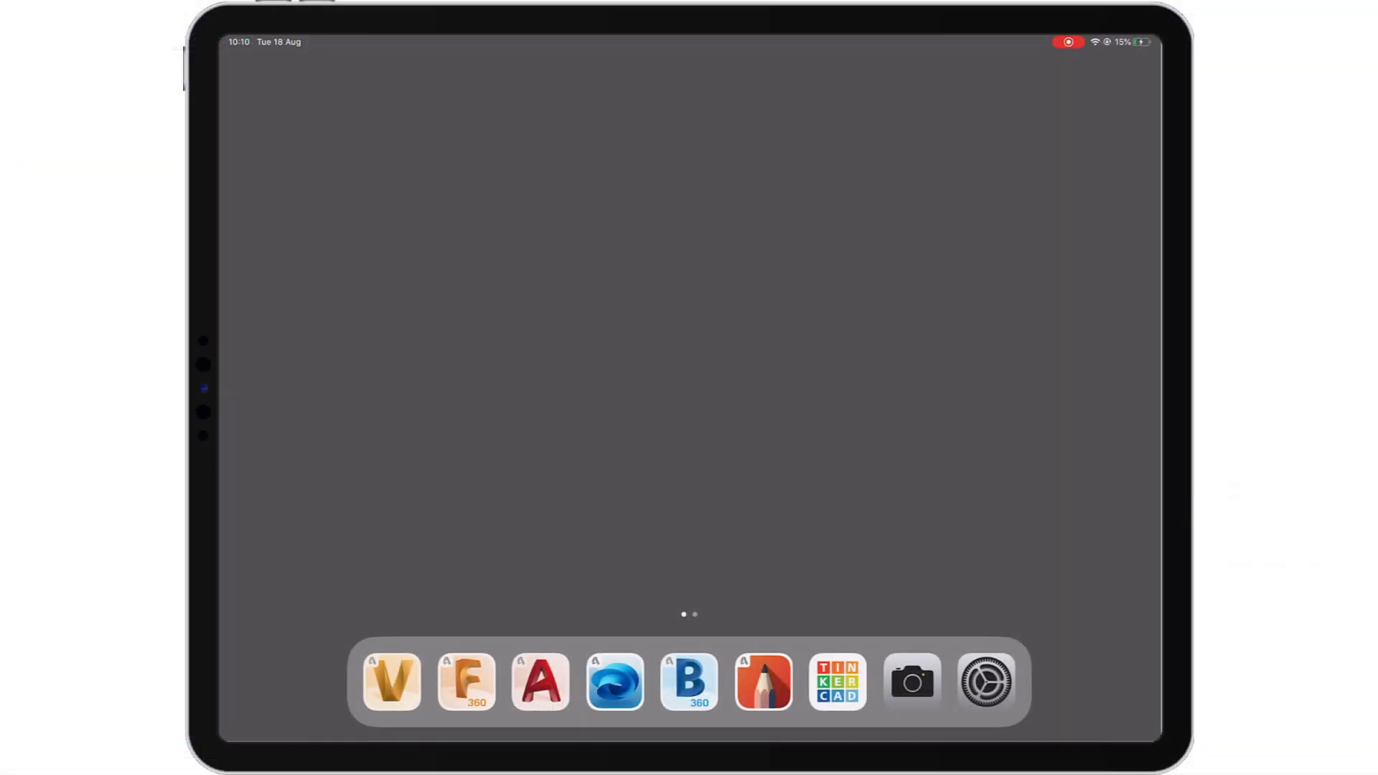
Step: Launch Vault Mobile on the iPad, review connection settings and connect to the vault
{"action": "left_click", "coordinate": [390, 681]}
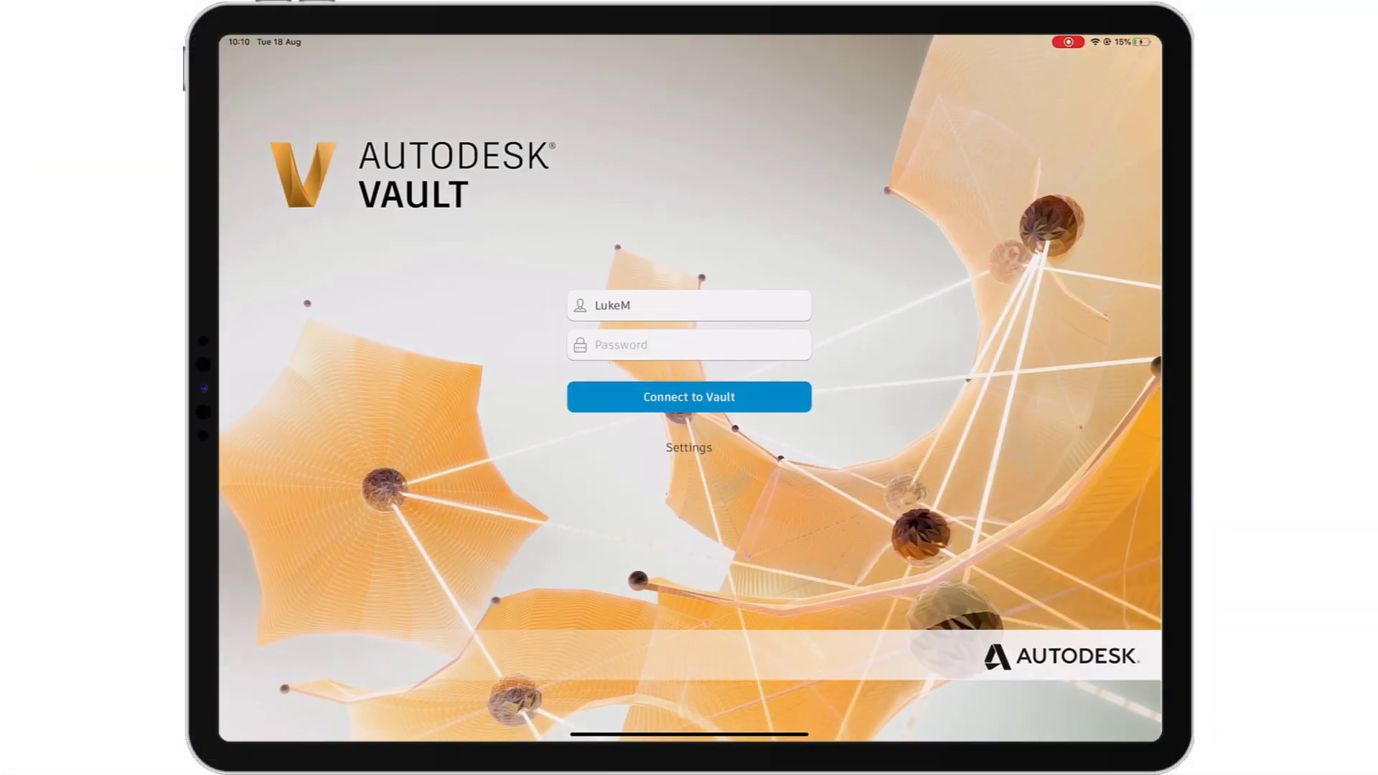
{"action": "left_click", "coordinate": [688, 448]}
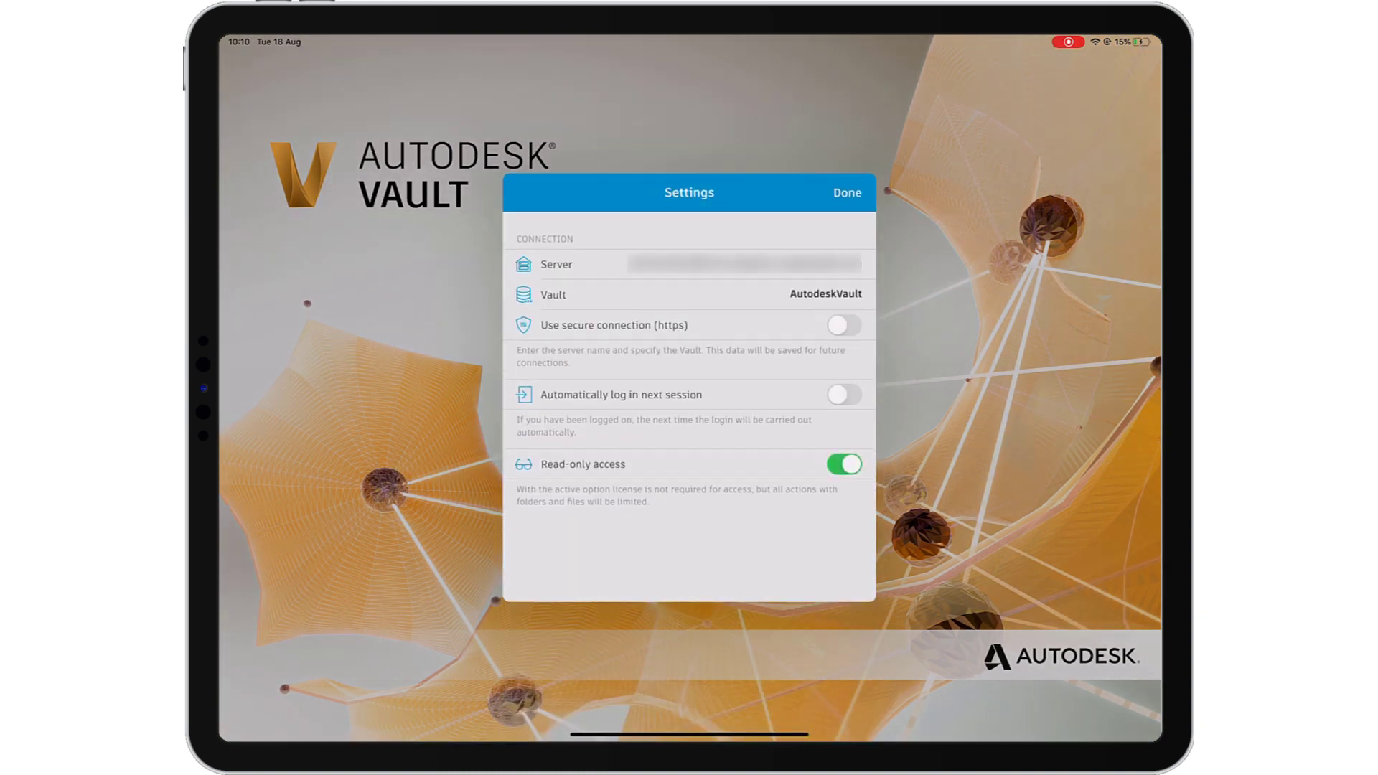
{"action": "left_click", "coordinate": [846, 193]}
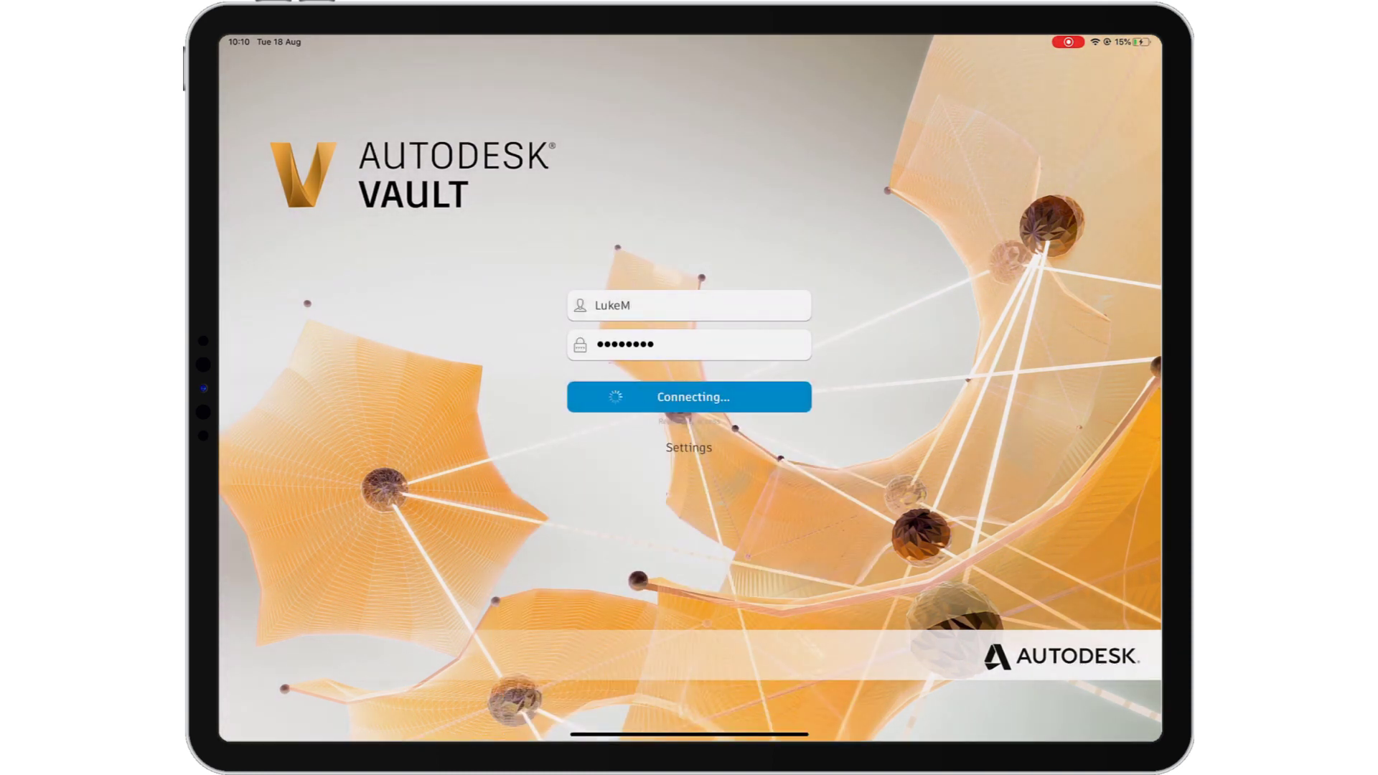
{"action": "left_click", "coordinate": [687, 396]}
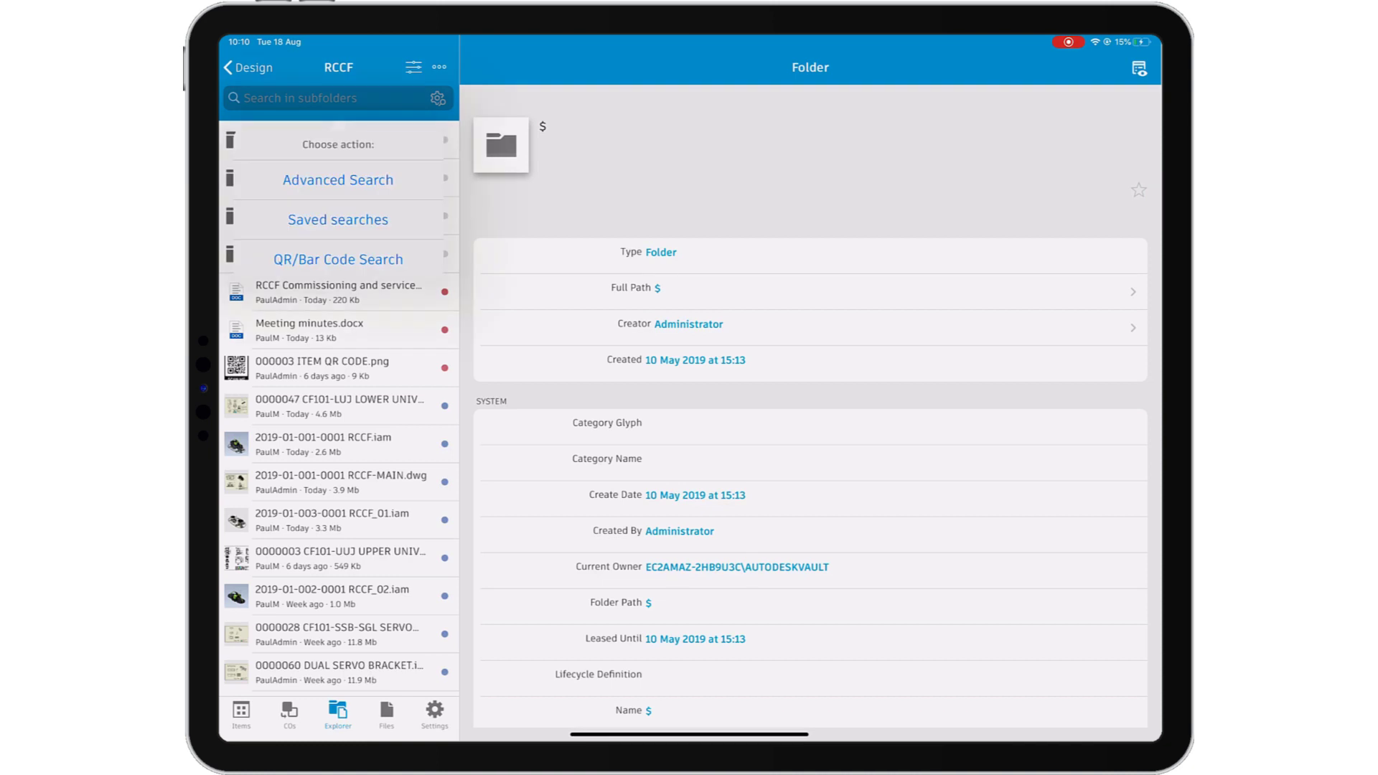
{"action": "left_click", "coordinate": [337, 259]}
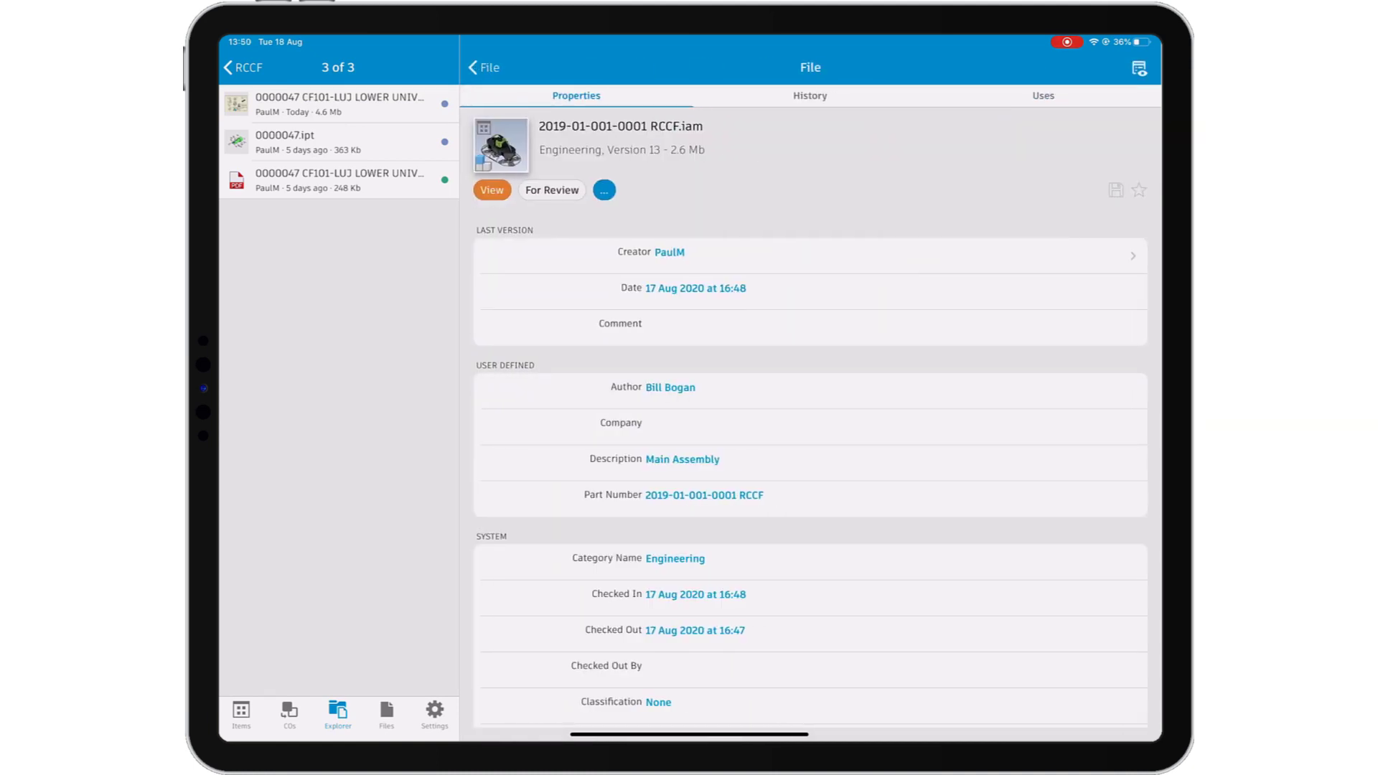
Step: Go to the item linked to the RCCF assembly and view the attached commissioning manual
{"action": "left_click", "coordinate": [491, 190]}
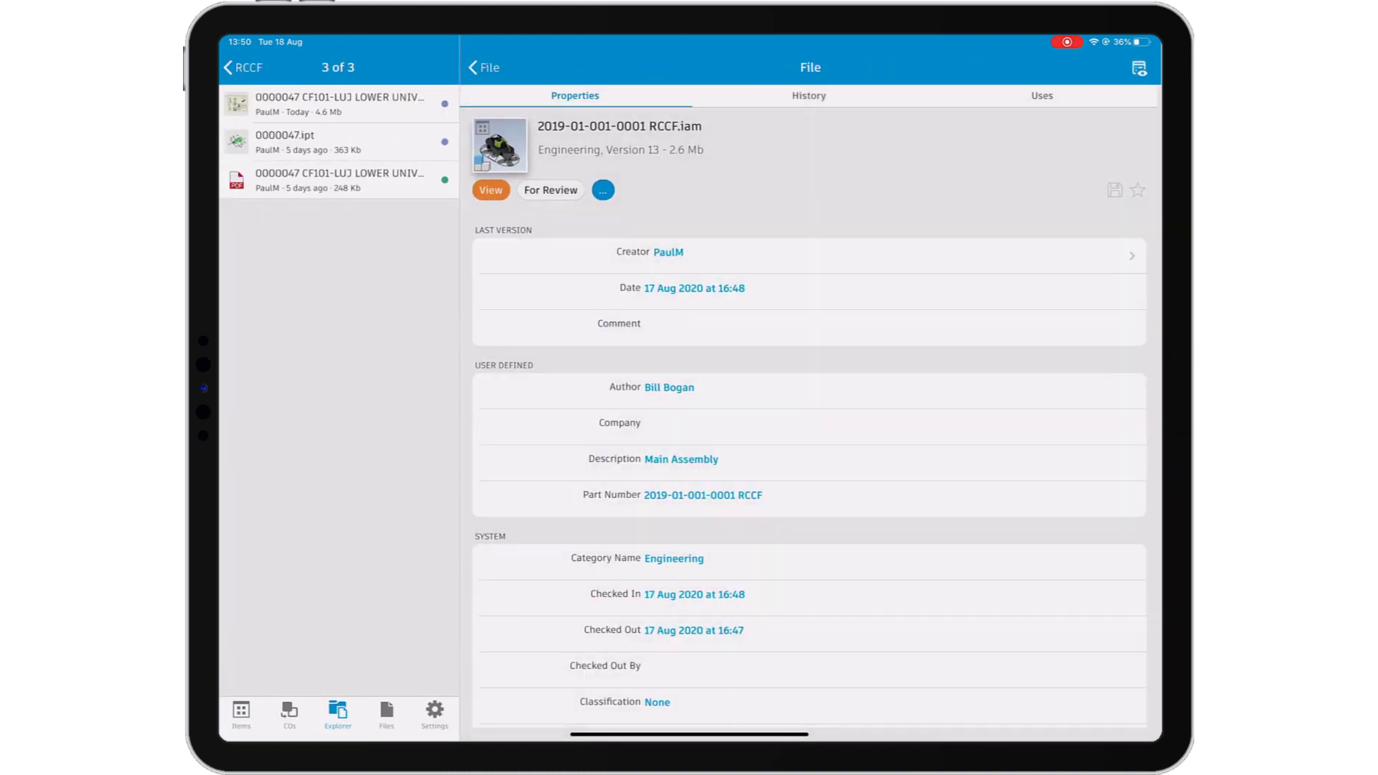
{"action": "left_click", "coordinate": [603, 189]}
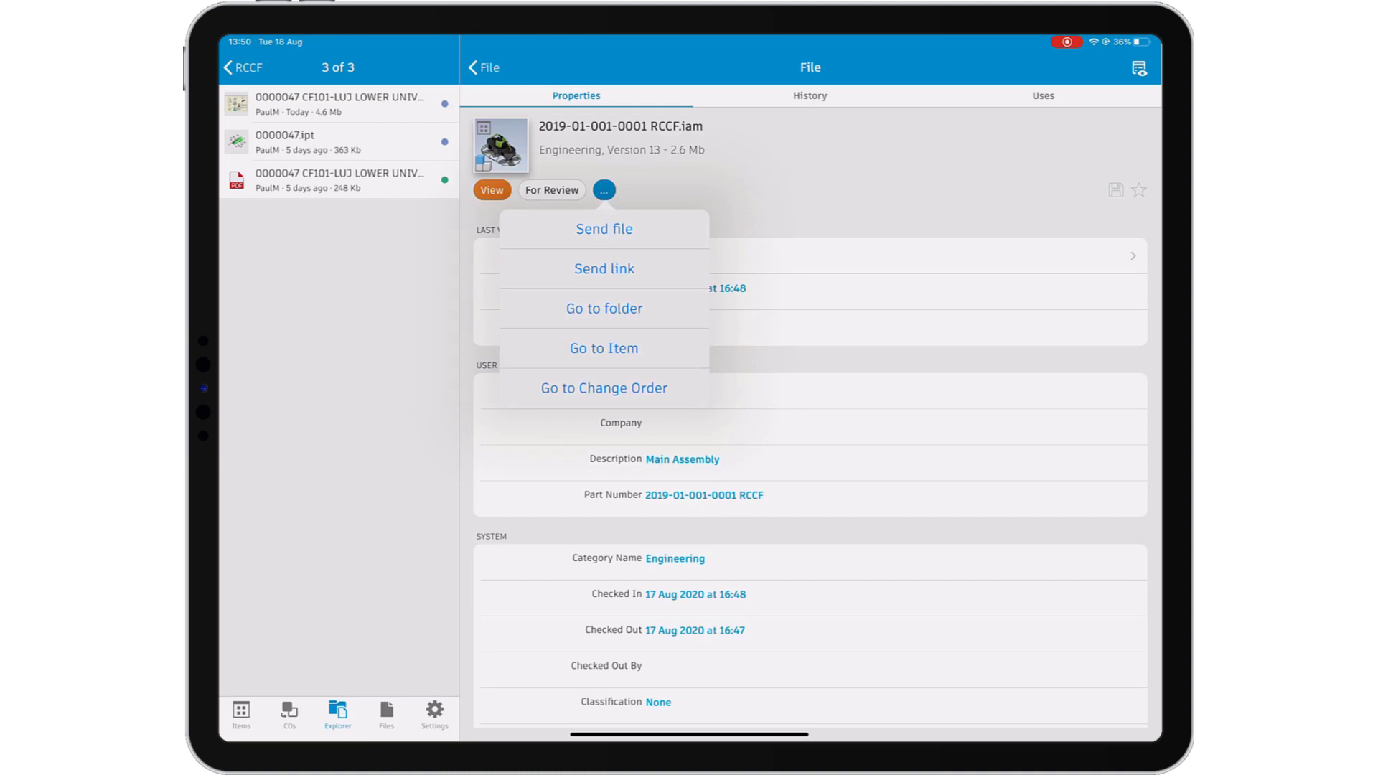
{"action": "left_click", "coordinate": [604, 347]}
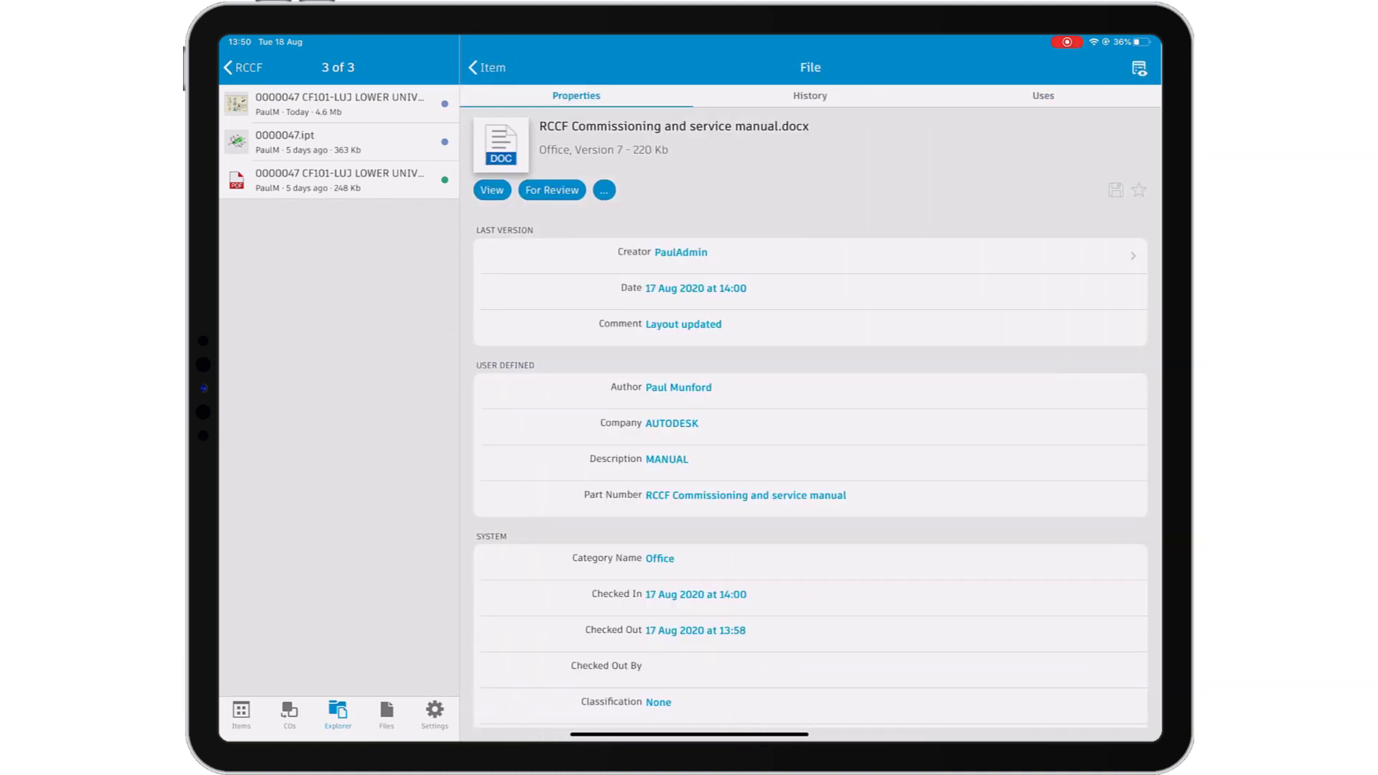
{"action": "left_click", "coordinate": [491, 190]}
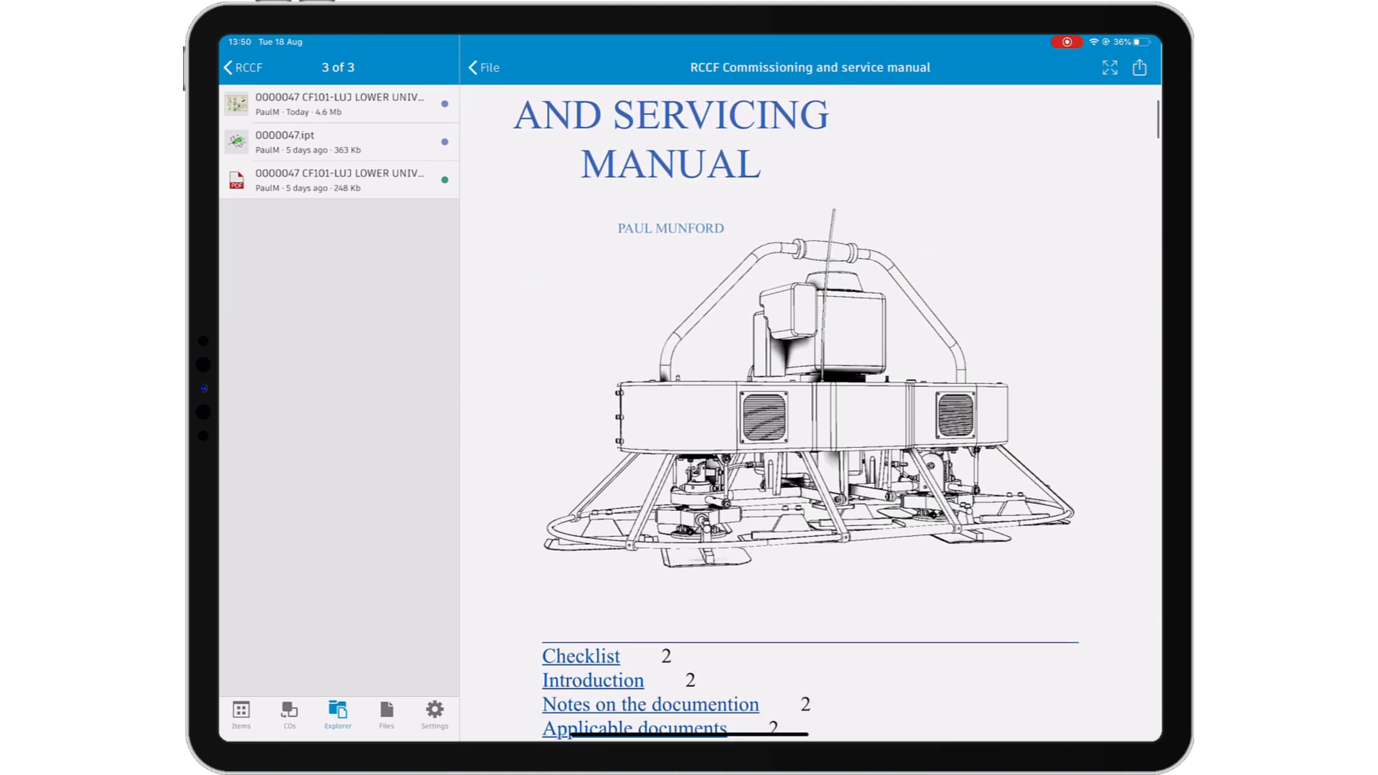